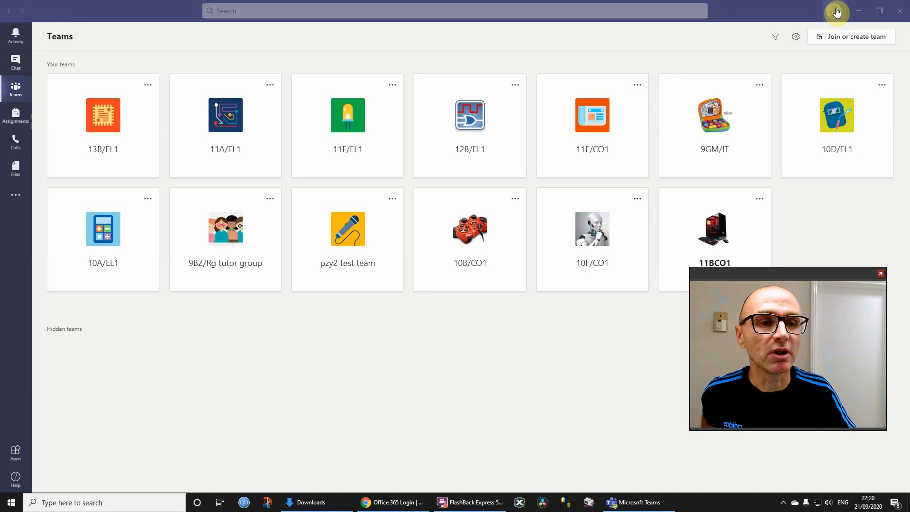
mouse_move(823, 19)
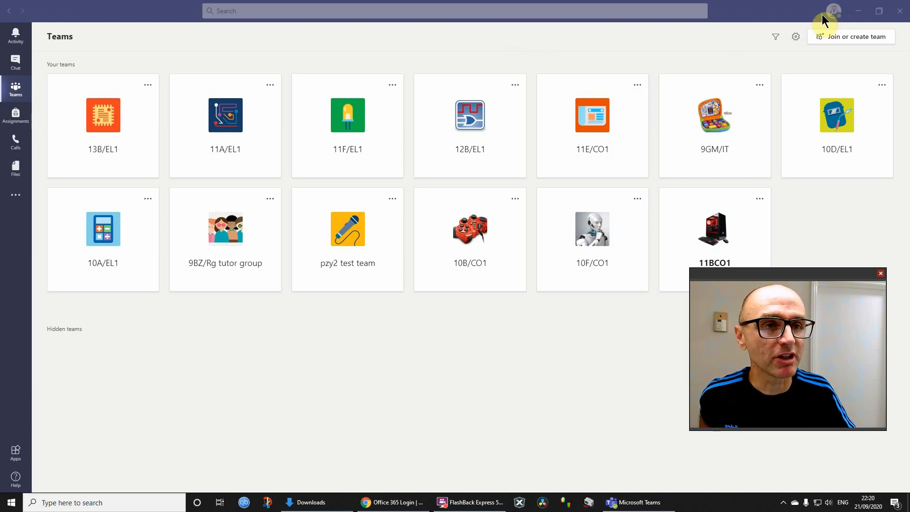
Upload the PYLONS photo from Downloads as the Teams profile picture and save, hitting an error.
click(833, 10)
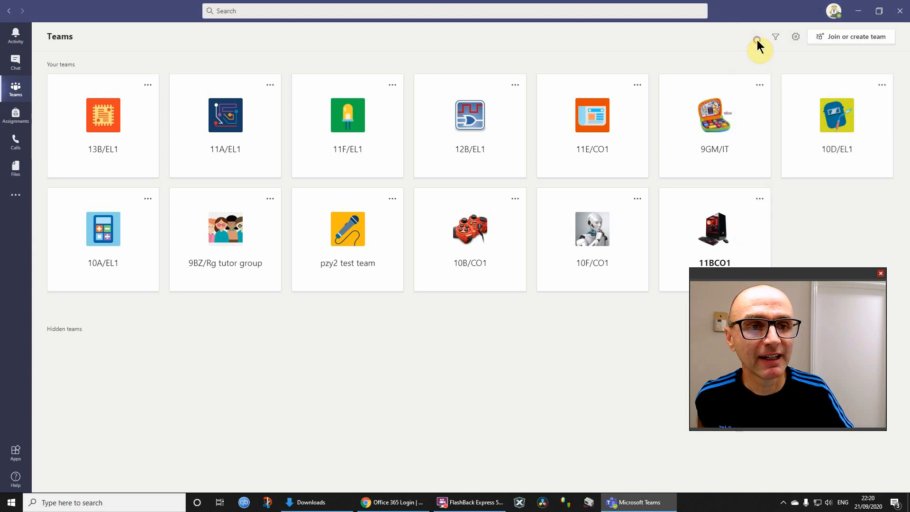
click(833, 11)
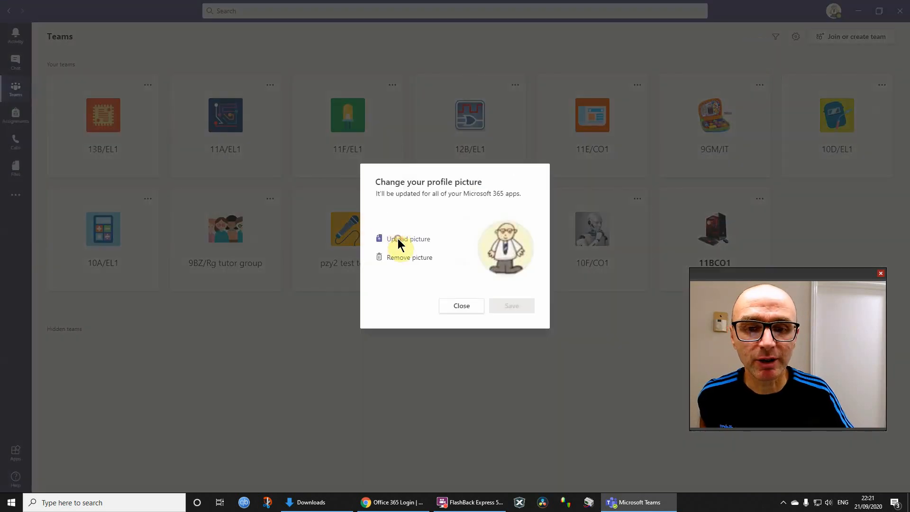
click(409, 239)
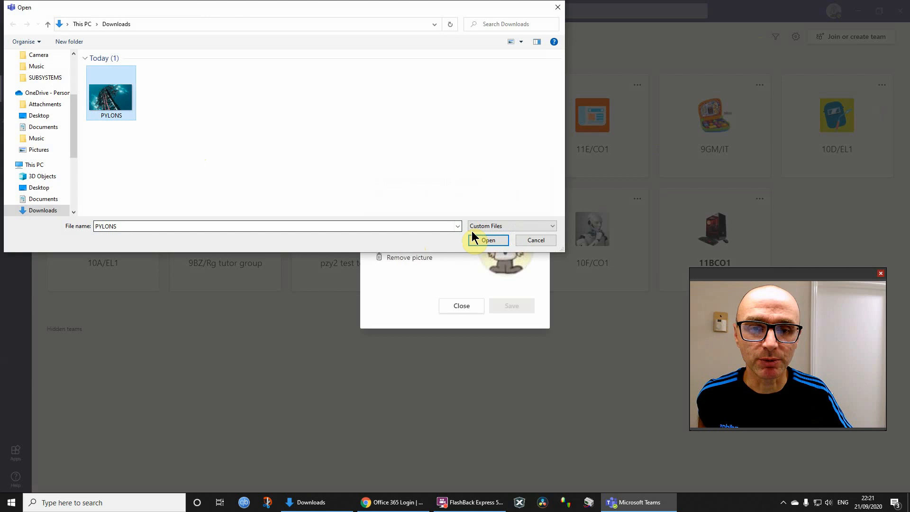
click(488, 240)
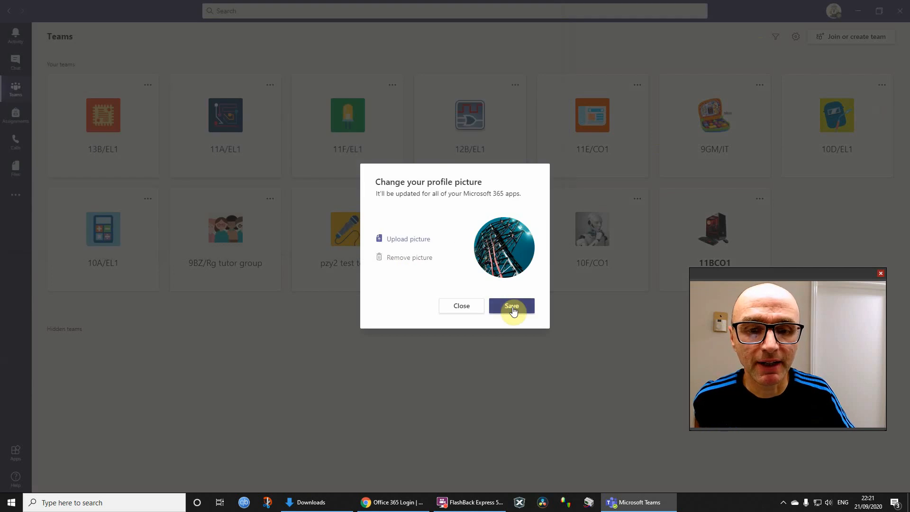
click(511, 306)
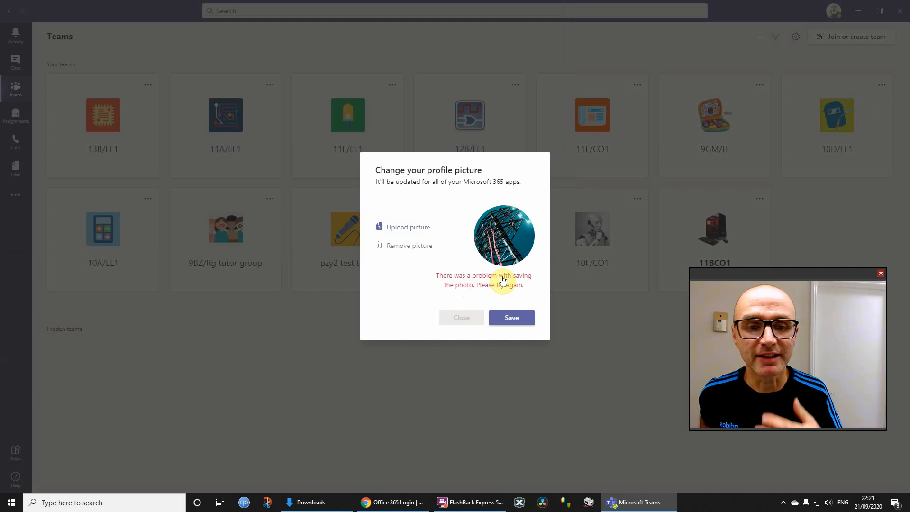
mouse_move(834, 15)
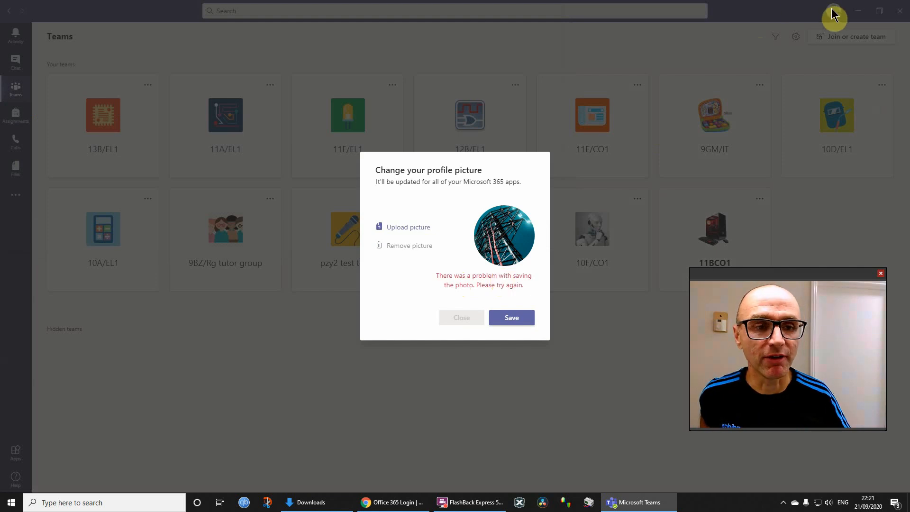
mouse_move(770, 151)
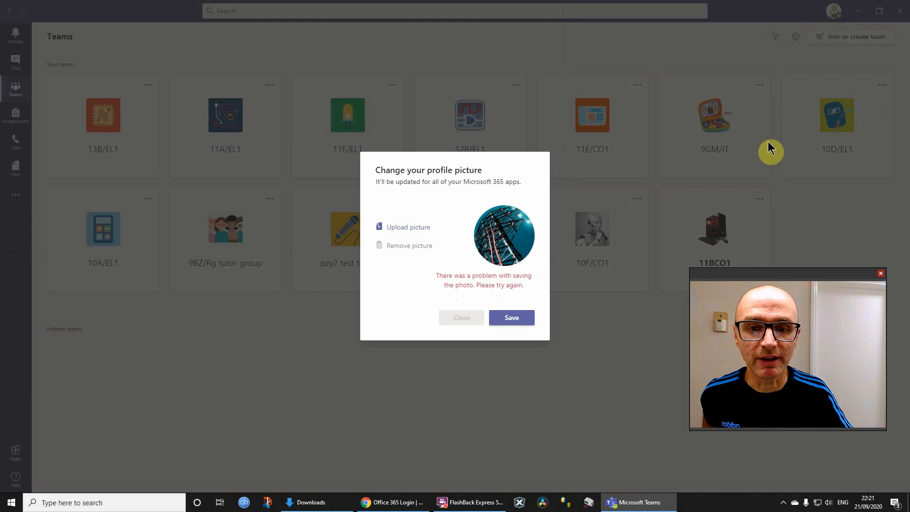
mouse_move(388, 194)
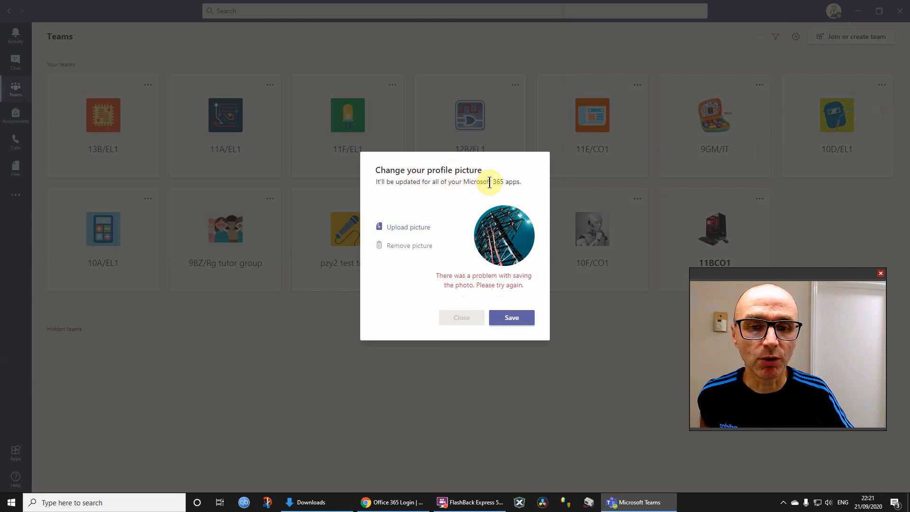
mouse_move(503, 194)
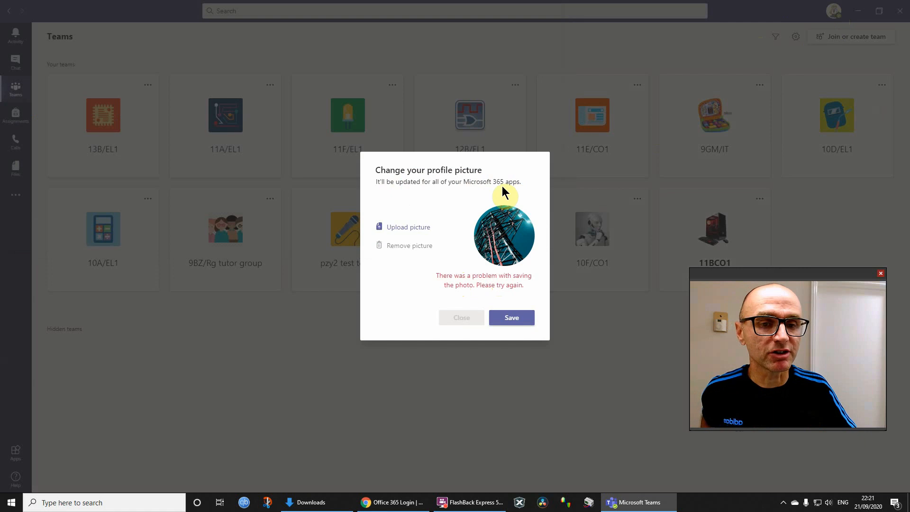
mouse_move(513, 177)
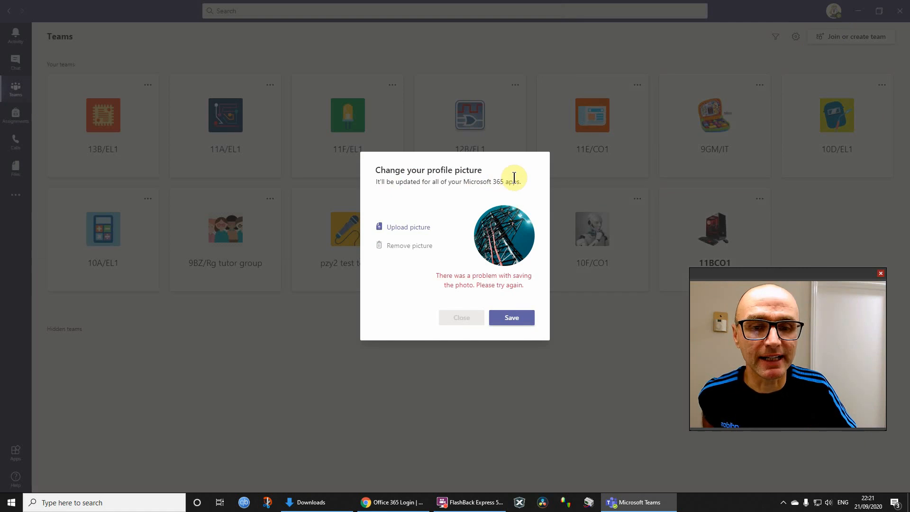
mouse_move(519, 179)
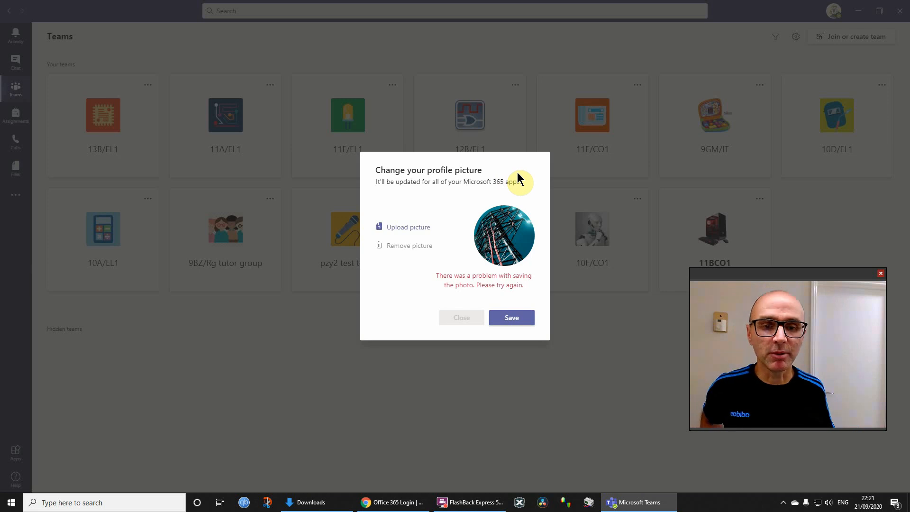
mouse_move(828, 16)
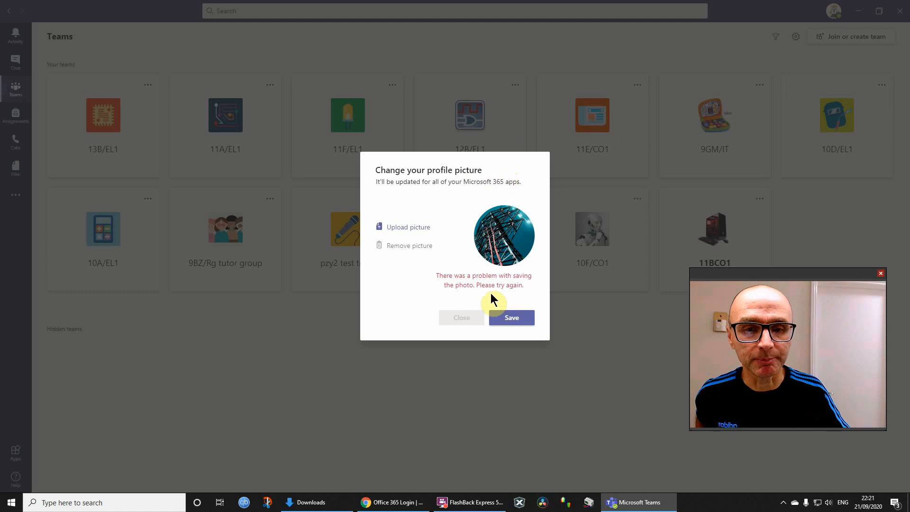
Dismiss the failed picture dialog and switch to the Chrome Office 365 Login tab.
click(461, 318)
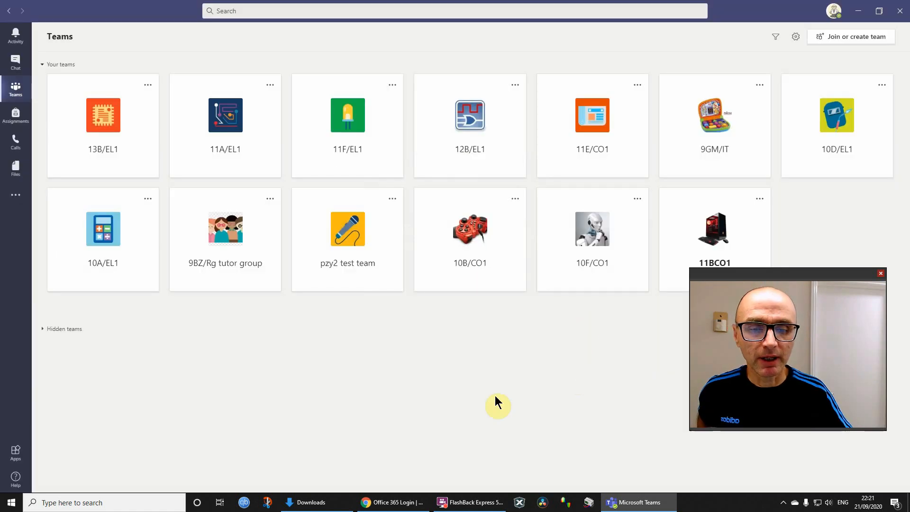
click(392, 503)
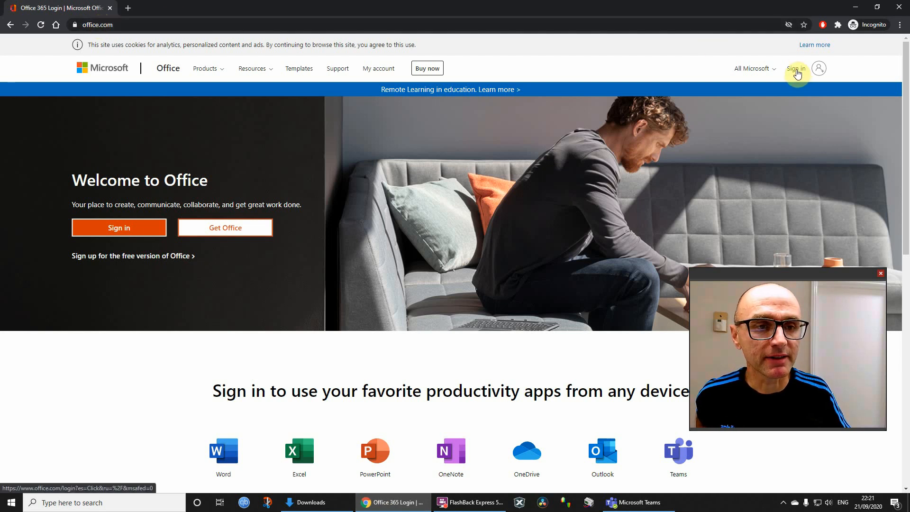
click(795, 69)
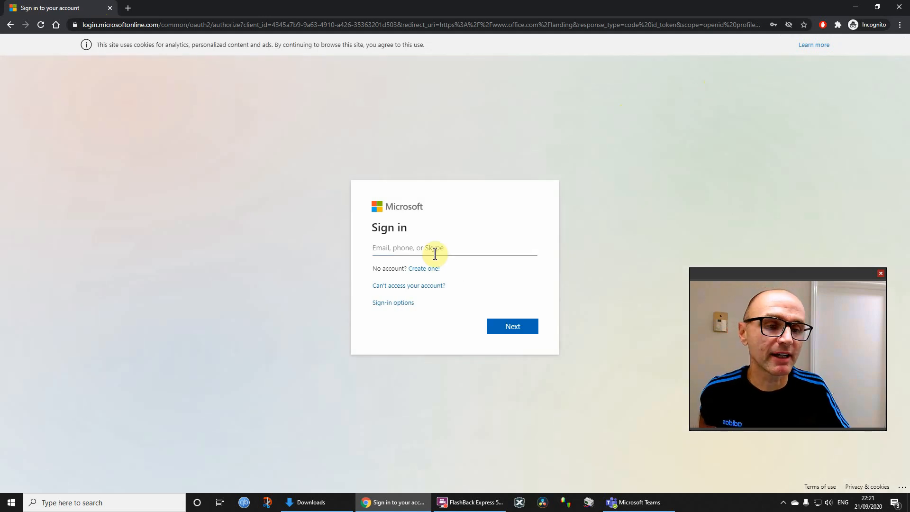
mouse_move(402, 239)
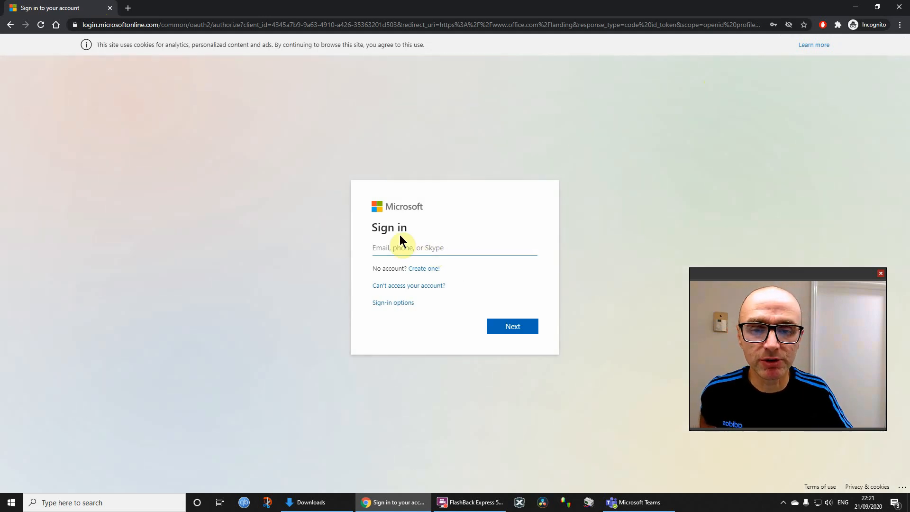
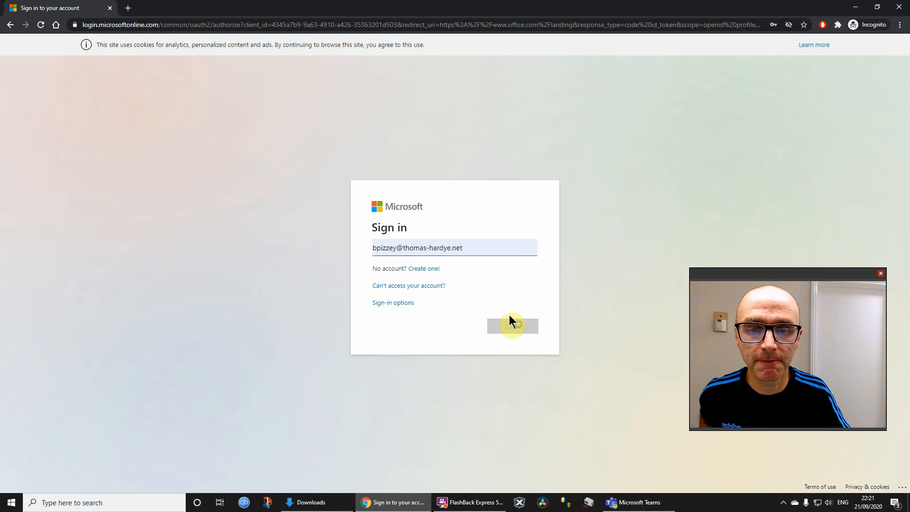
click(513, 325)
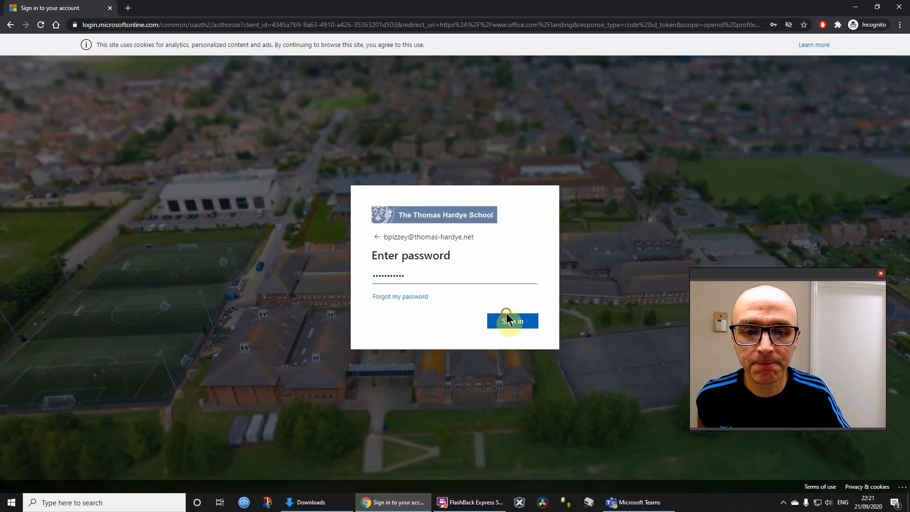
click(511, 321)
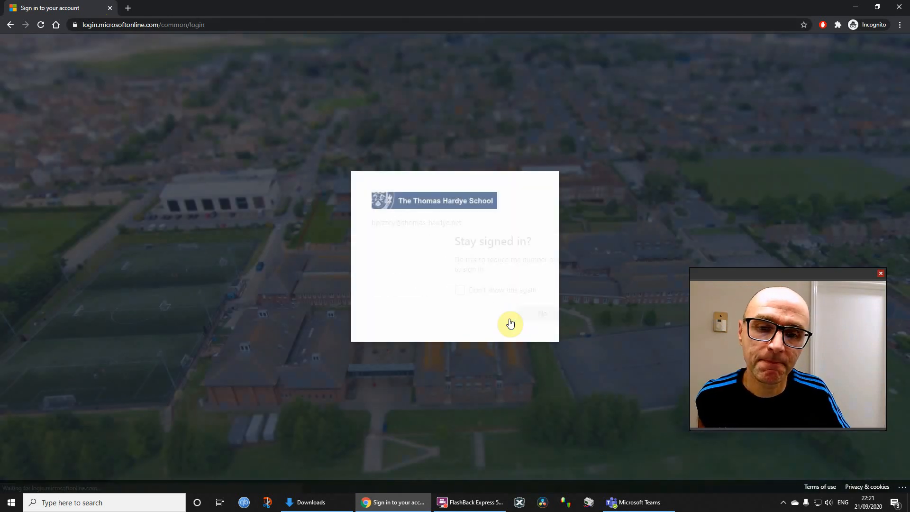
click(458, 314)
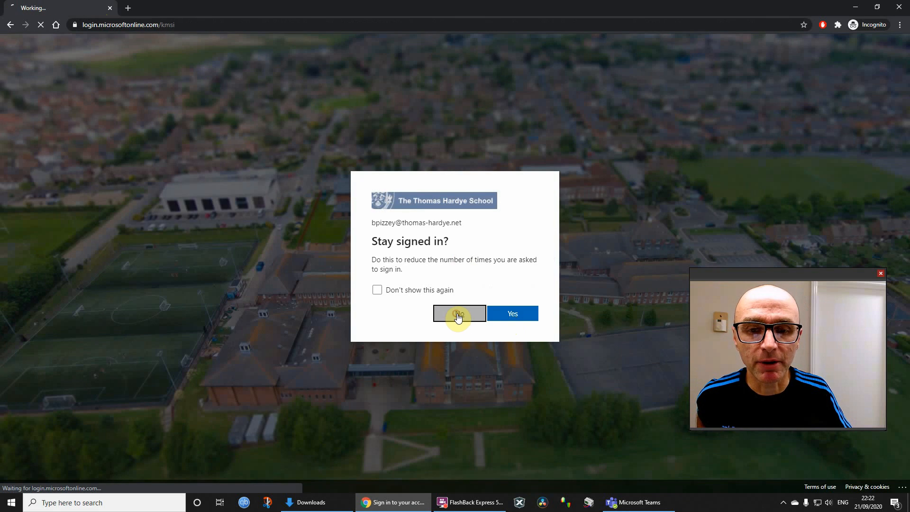
click(459, 314)
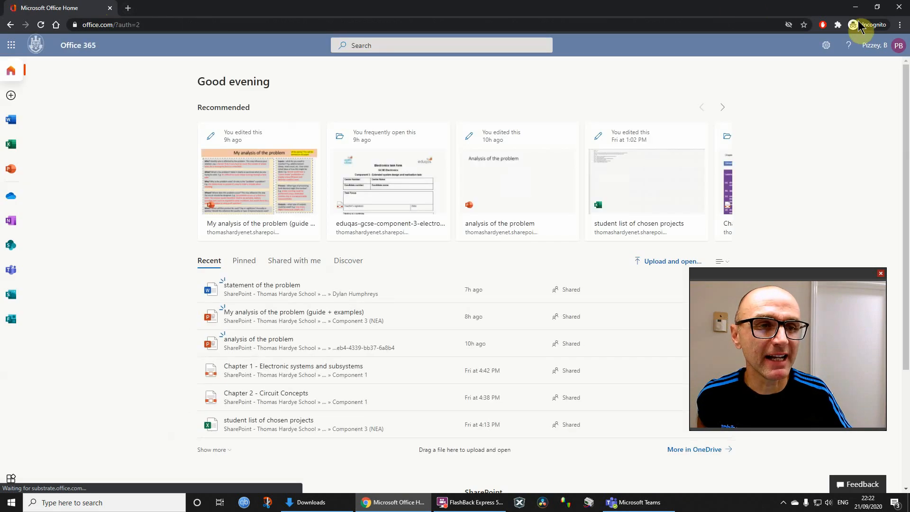
mouse_move(870, 25)
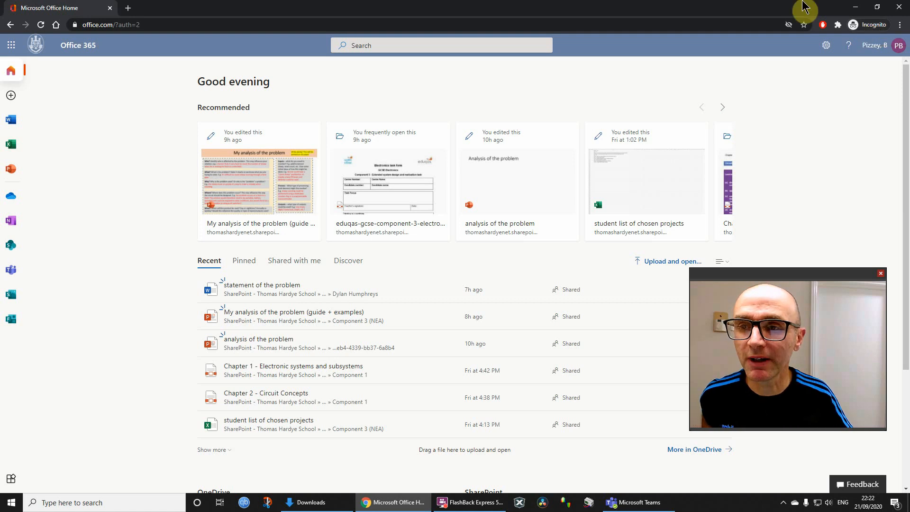
mouse_move(635, 92)
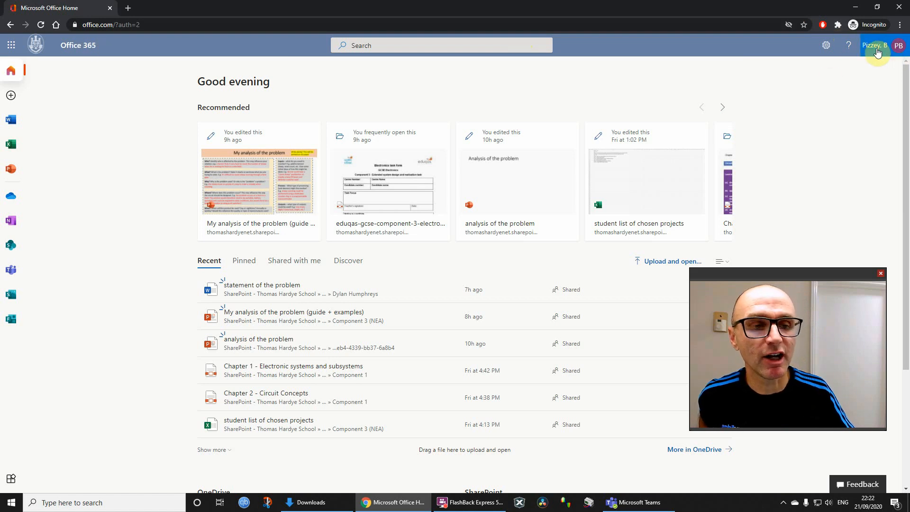
Show the My account panel from the name at the top right of Office 365 home.
click(898, 46)
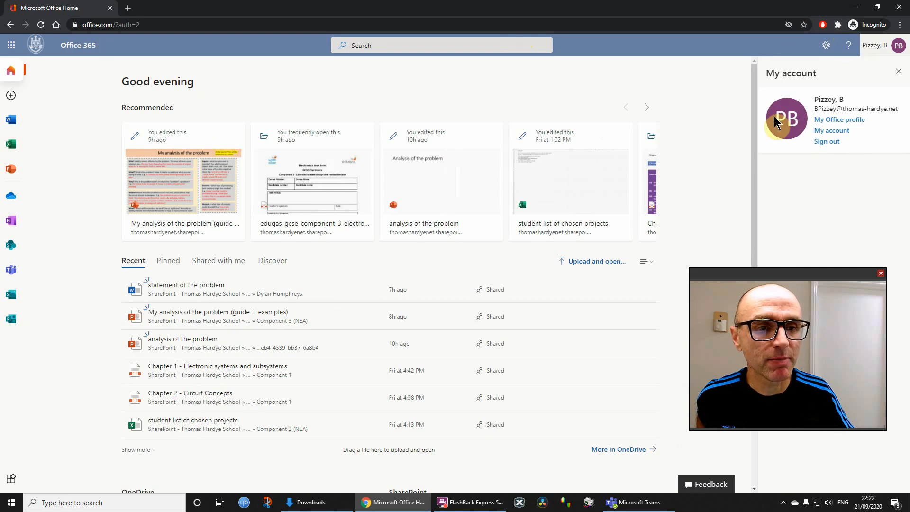
mouse_move(839, 119)
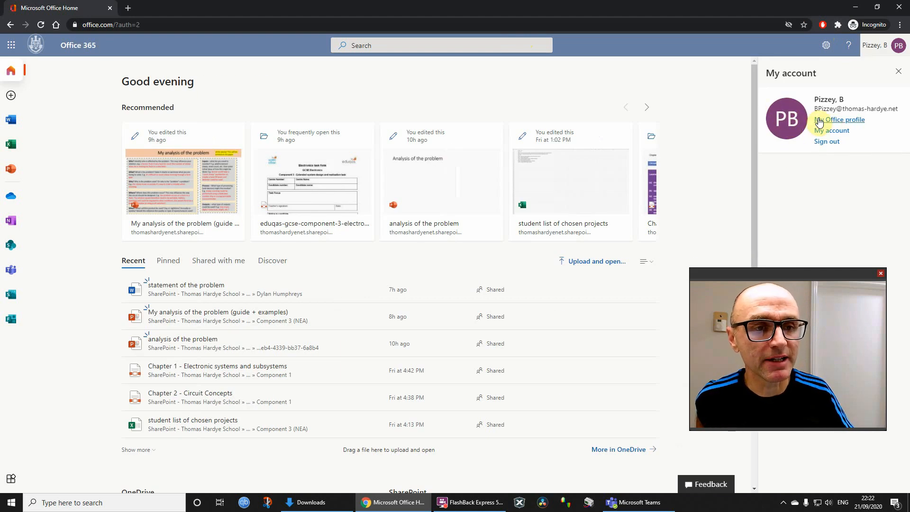
mouse_move(839, 119)
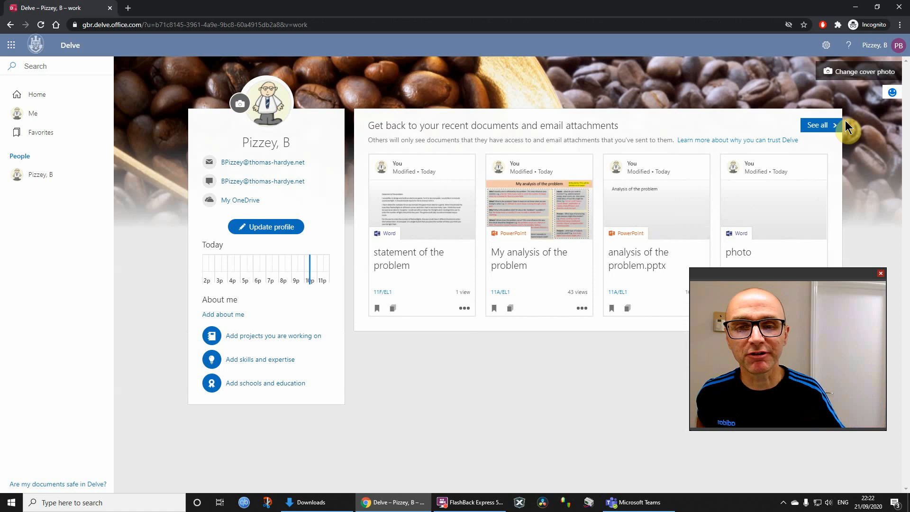
mouse_move(494, 173)
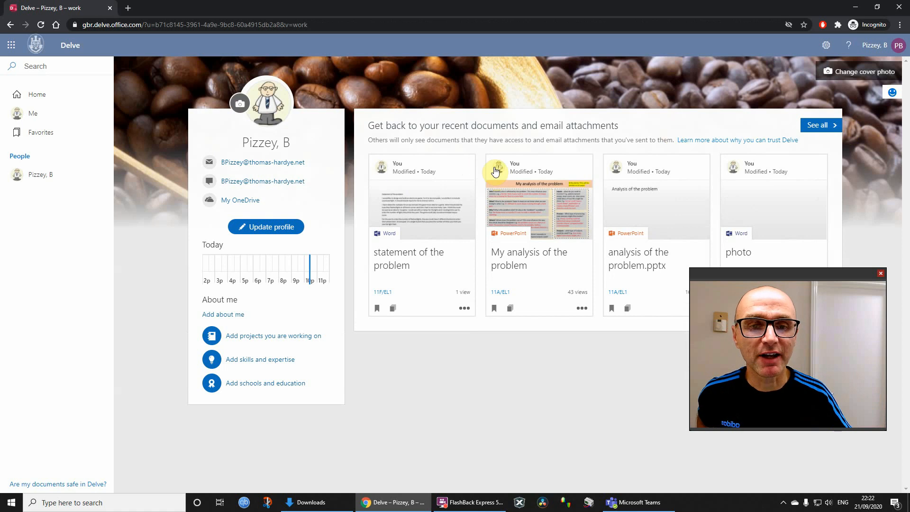
mouse_move(342, 172)
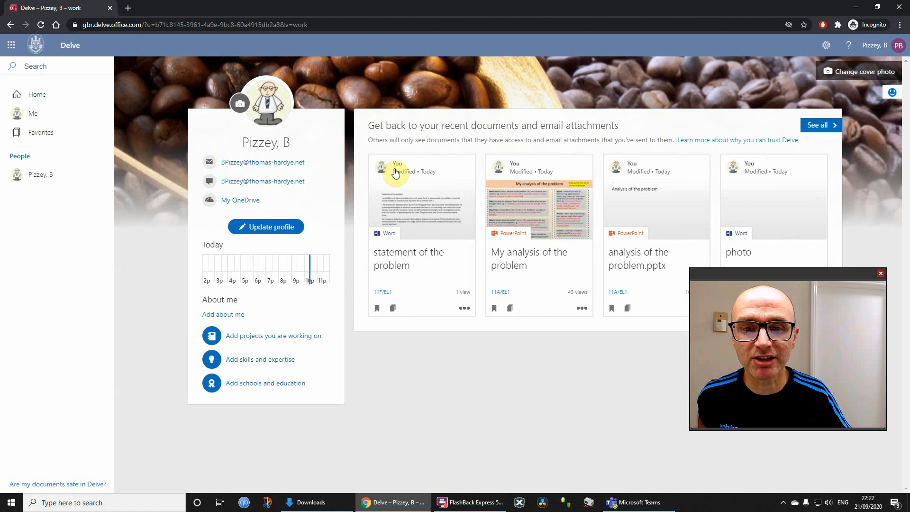
mouse_move(385, 187)
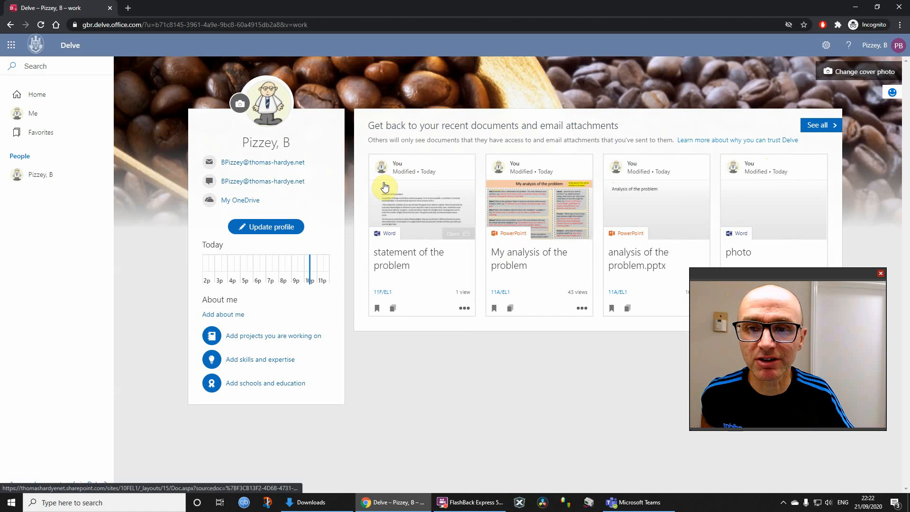
mouse_move(394, 180)
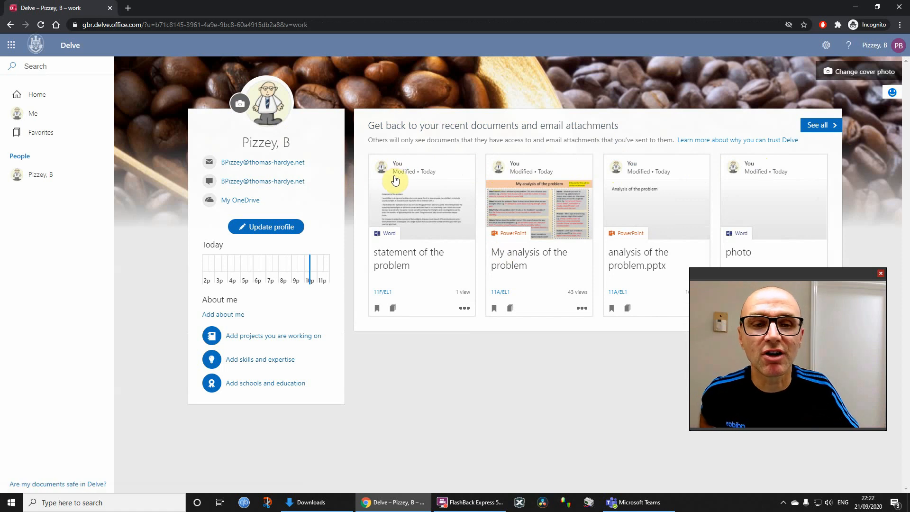
mouse_move(317, 180)
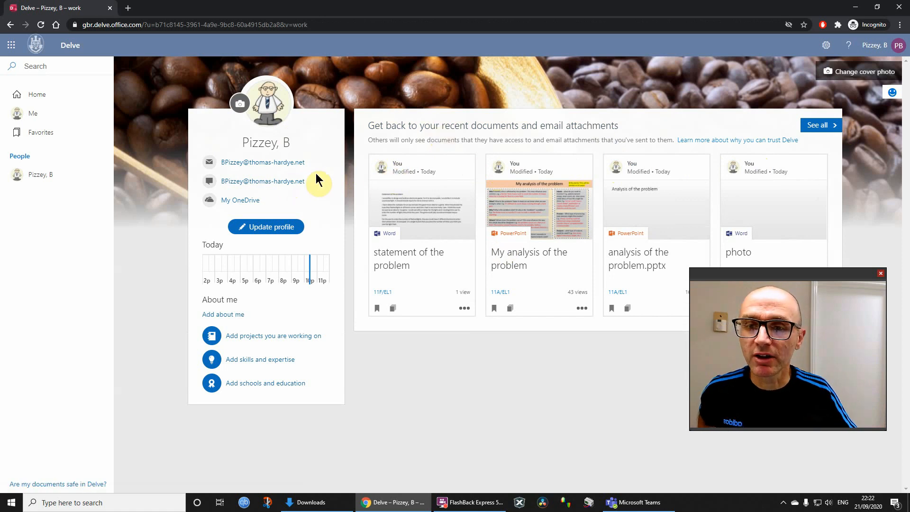
mouse_move(240, 104)
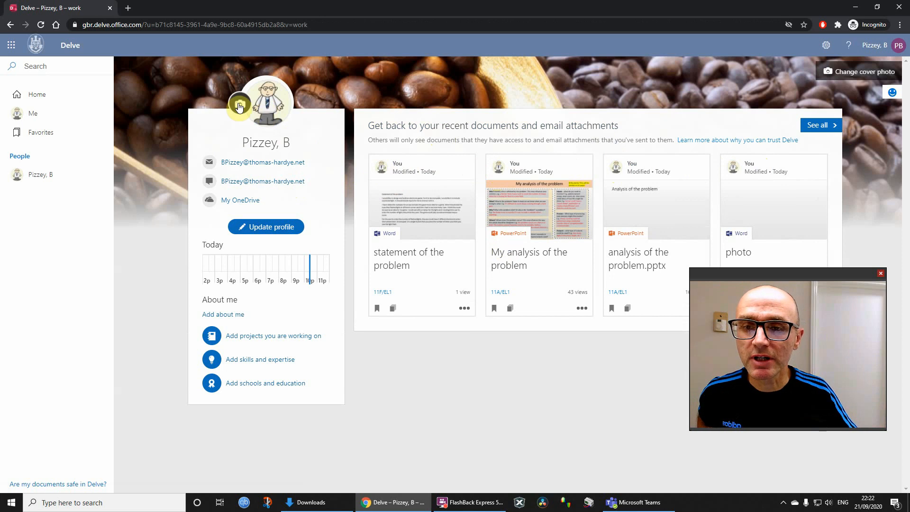
Start changing the photo from the camera icon on the Delve profile picture.
click(266, 226)
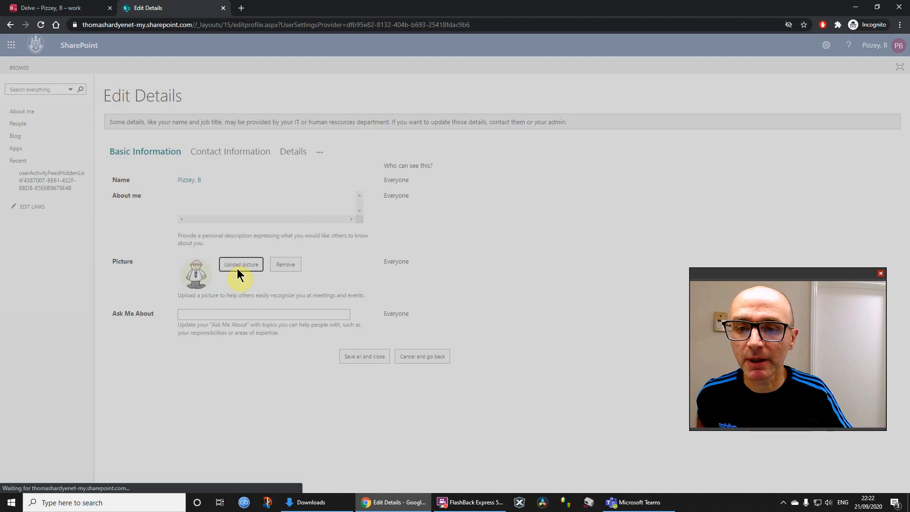
Choose the PYLONS image from Downloads and upload it as the SharePoint profile picture.
click(240, 265)
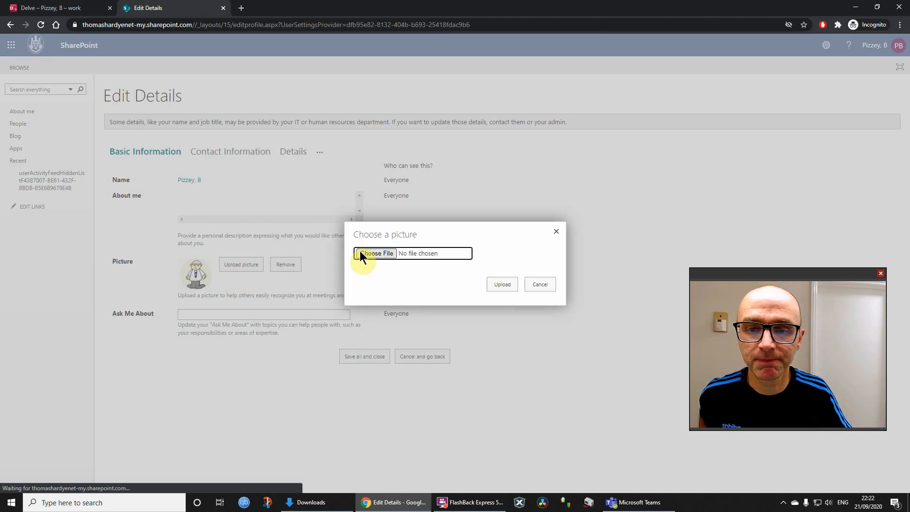
click(374, 253)
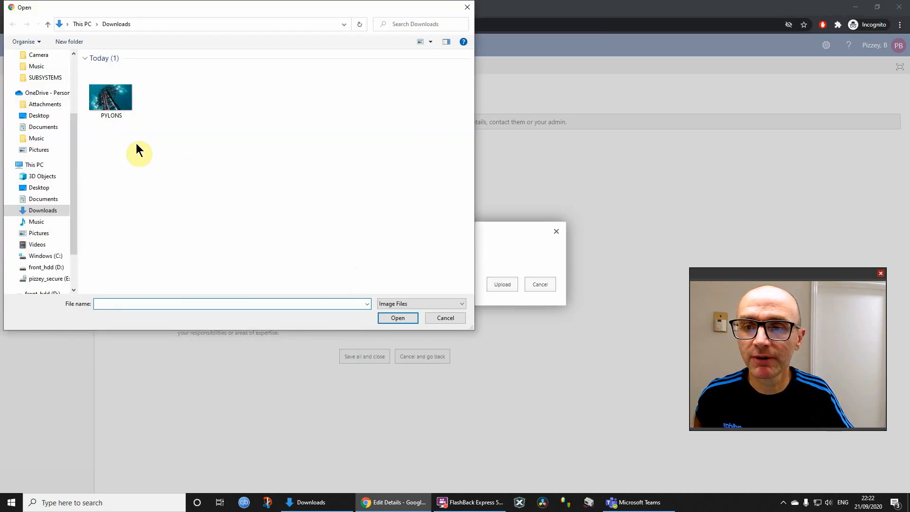
click(397, 317)
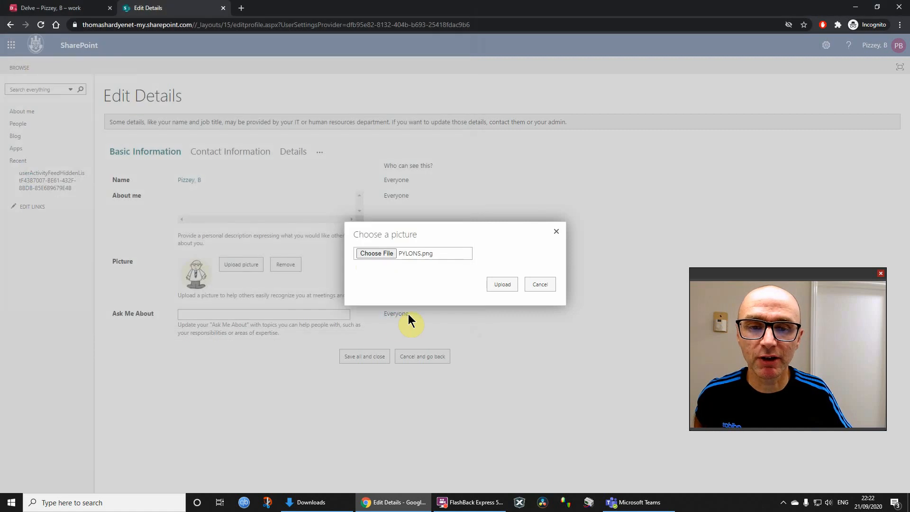
click(501, 285)
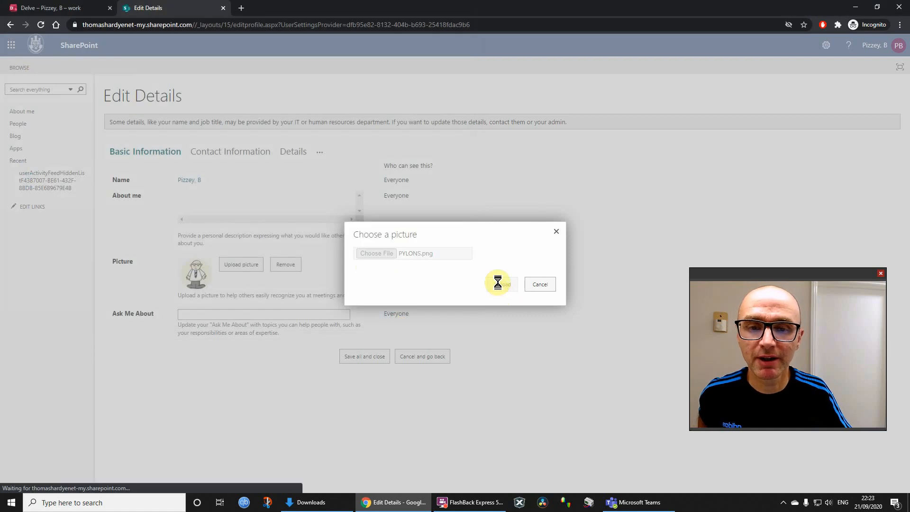
click(501, 283)
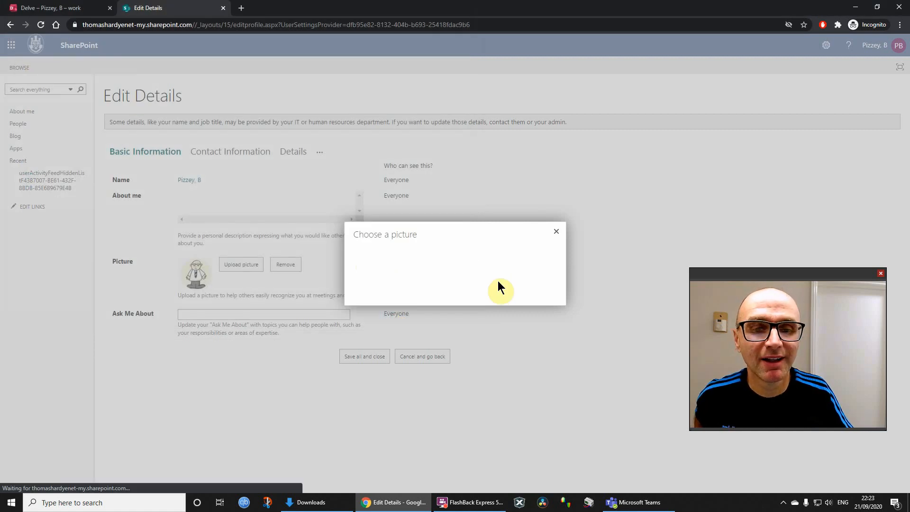
click(555, 231)
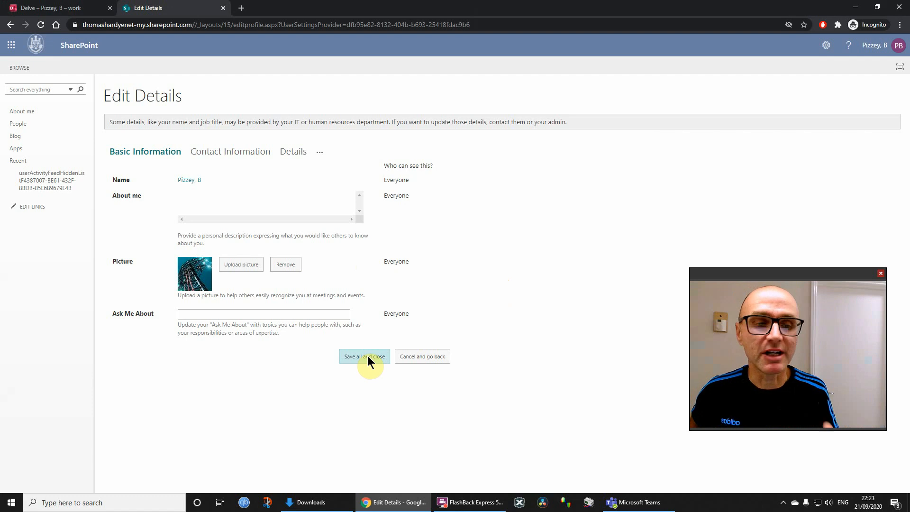
mouse_move(195, 276)
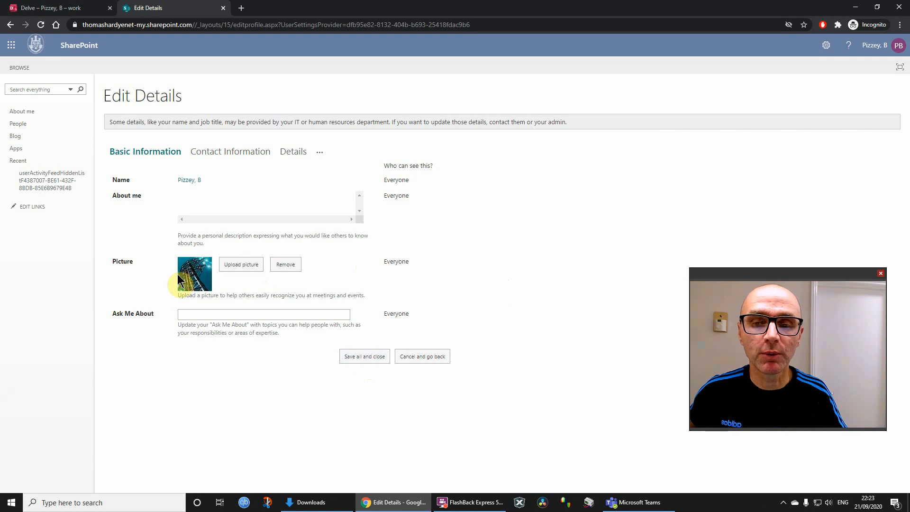
mouse_move(211, 264)
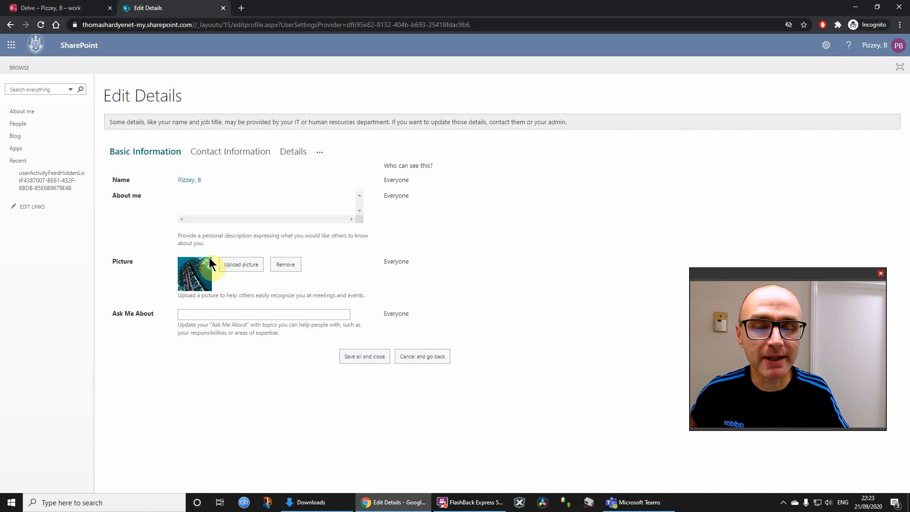
mouse_move(333, 79)
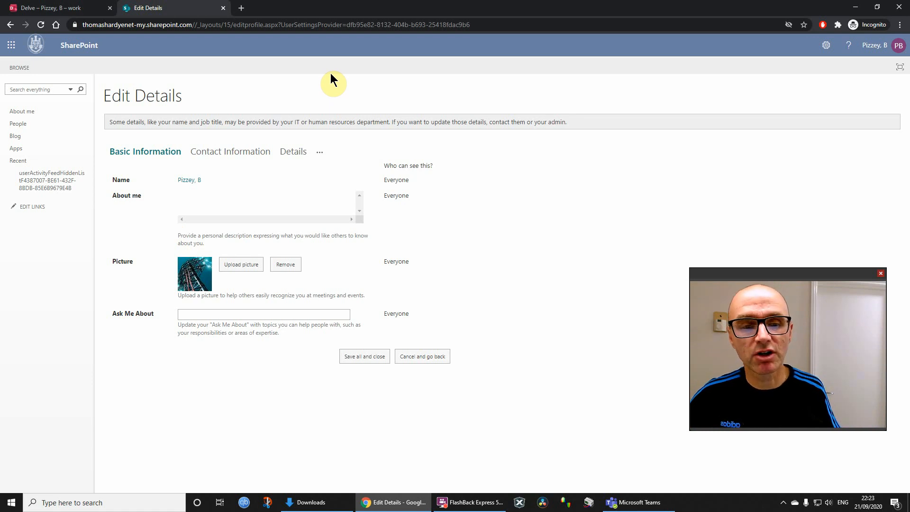
mouse_move(351, 429)
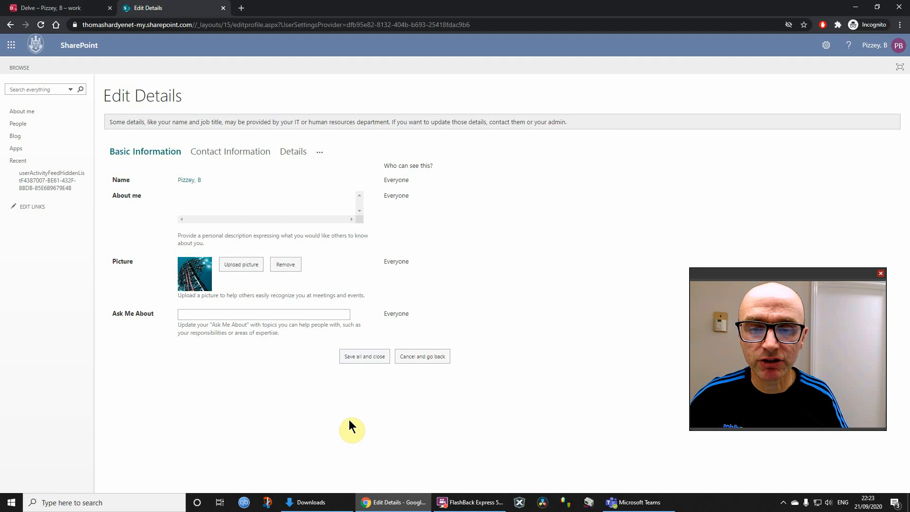
mouse_move(429, 363)
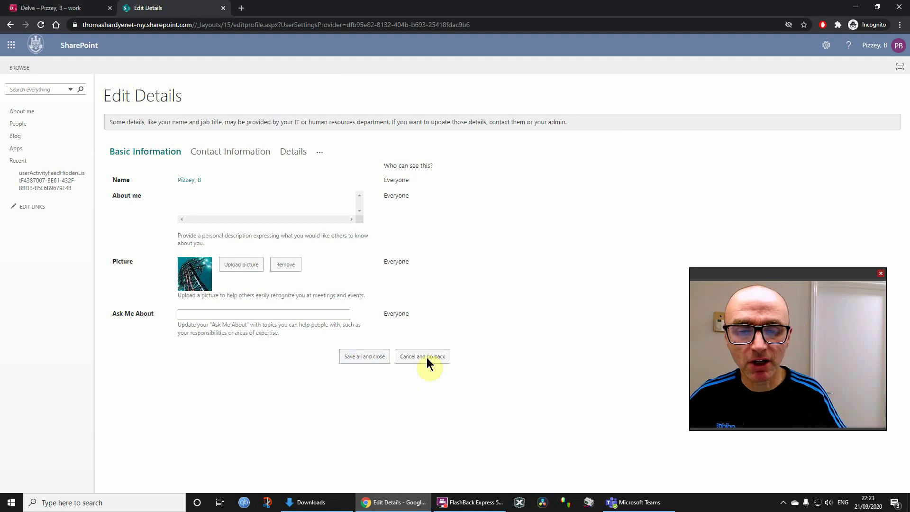
Bring Teams forward, open the pzy2 test team's General channel and begin a post with 'hello m'.
click(634, 502)
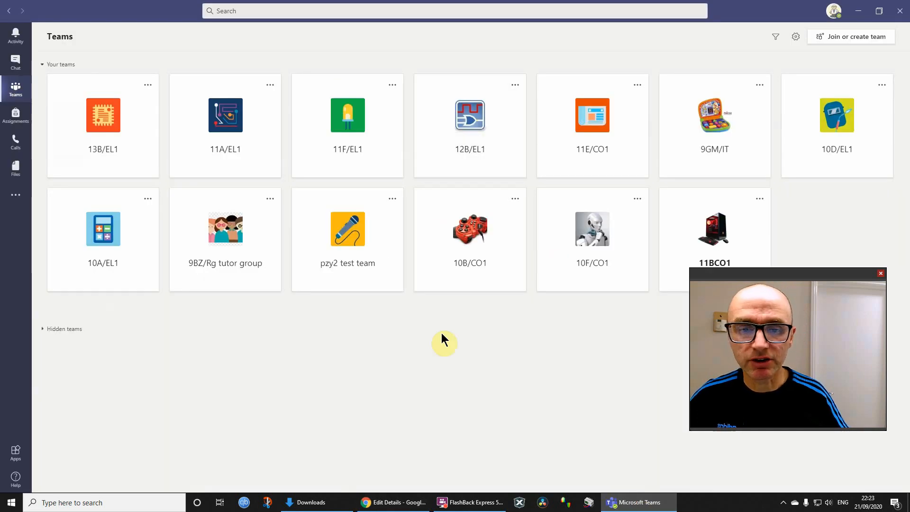
click(347, 228)
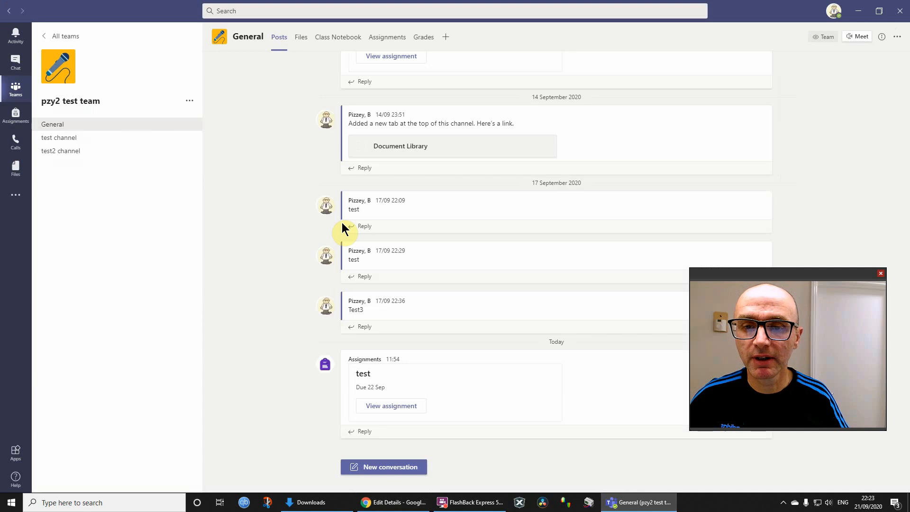
click(383, 466)
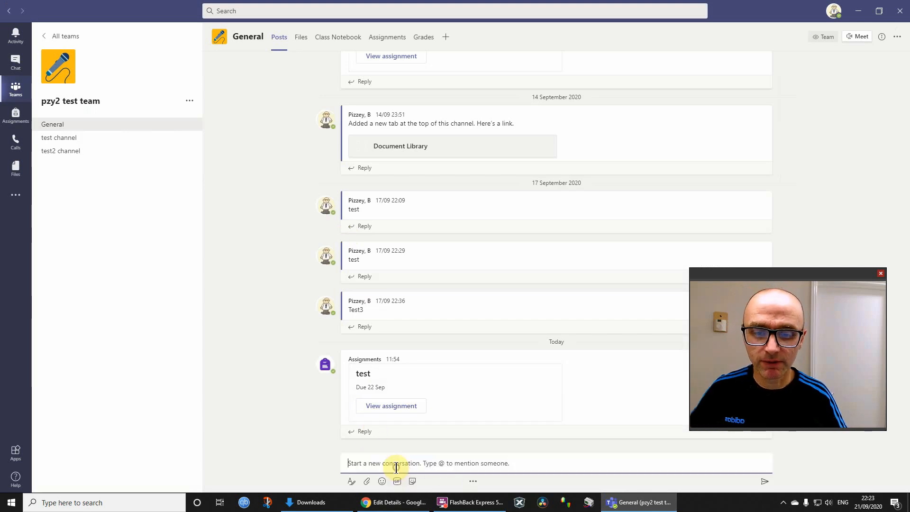
mouse_move(610, 385)
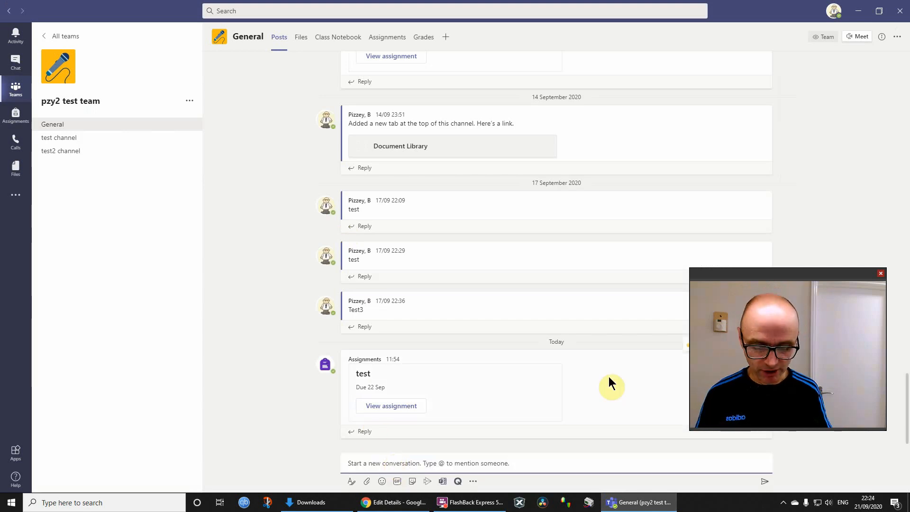
text(hello m)
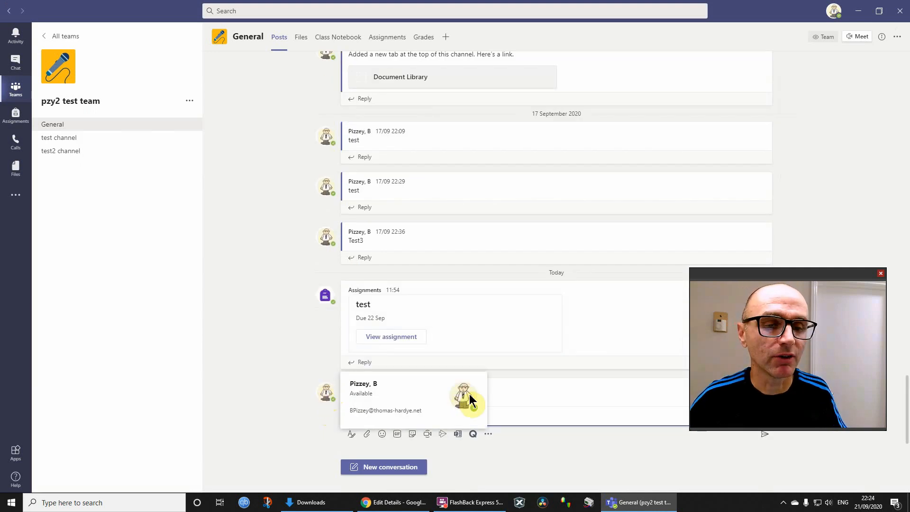
mouse_move(469, 407)
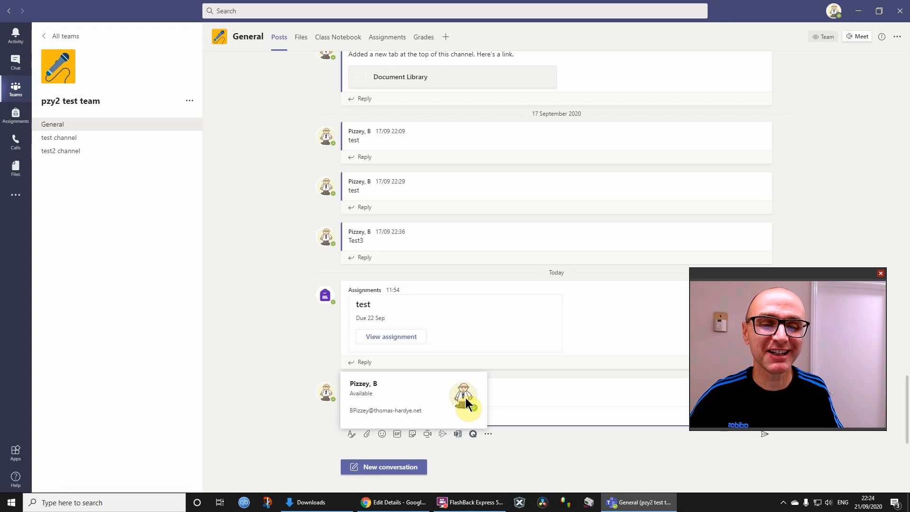
mouse_move(470, 386)
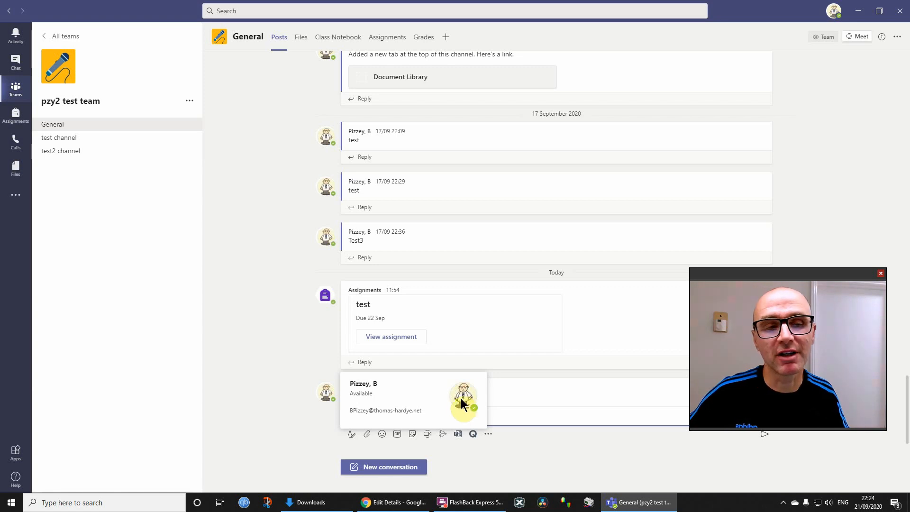
mouse_move(470, 400)
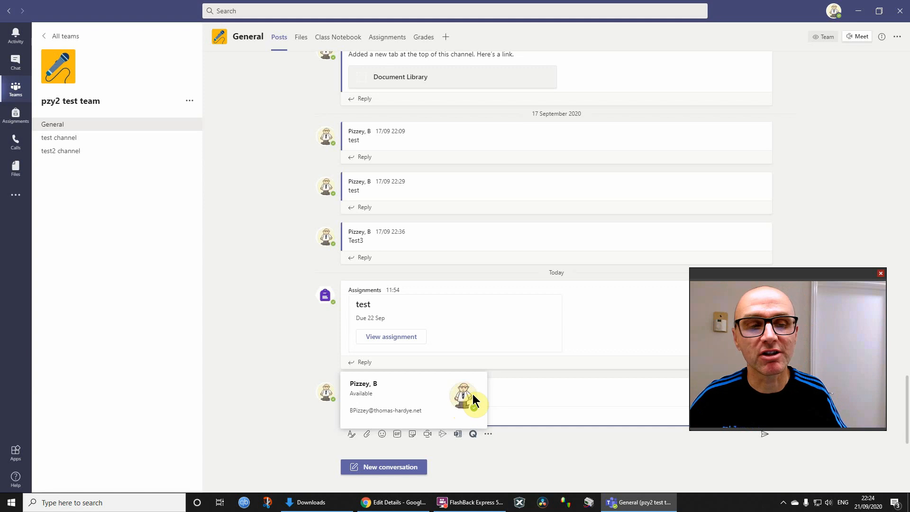
mouse_move(438, 412)
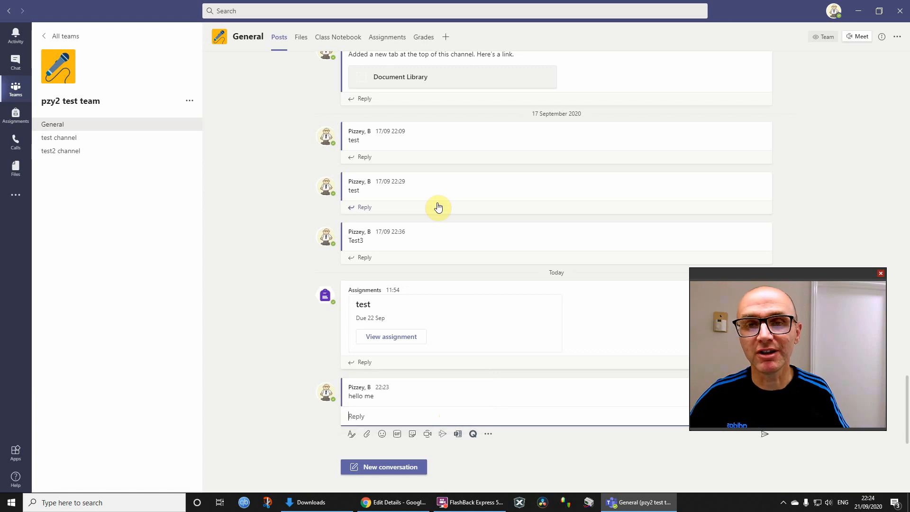
mouse_move(446, 209)
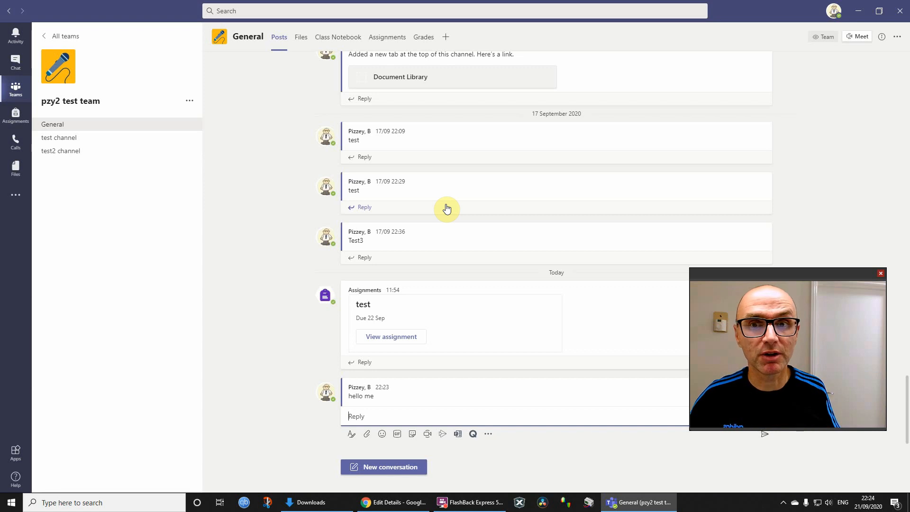
mouse_move(446, 209)
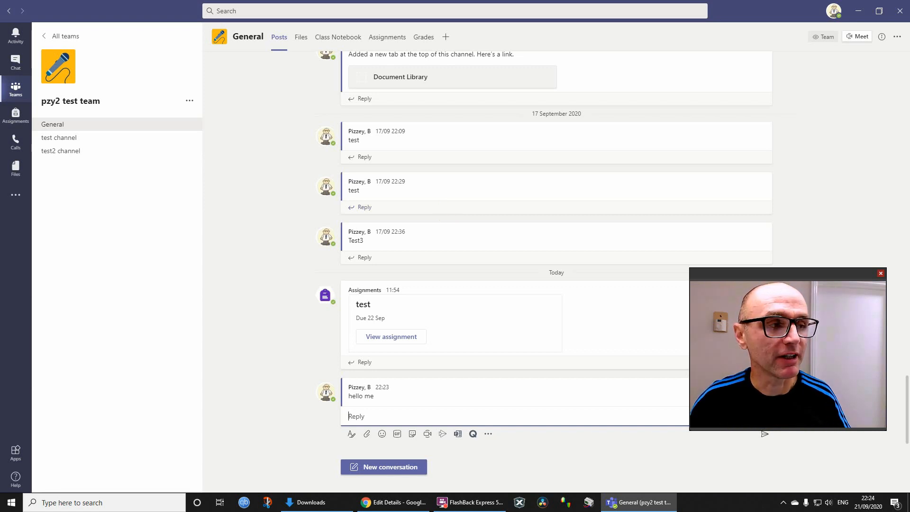